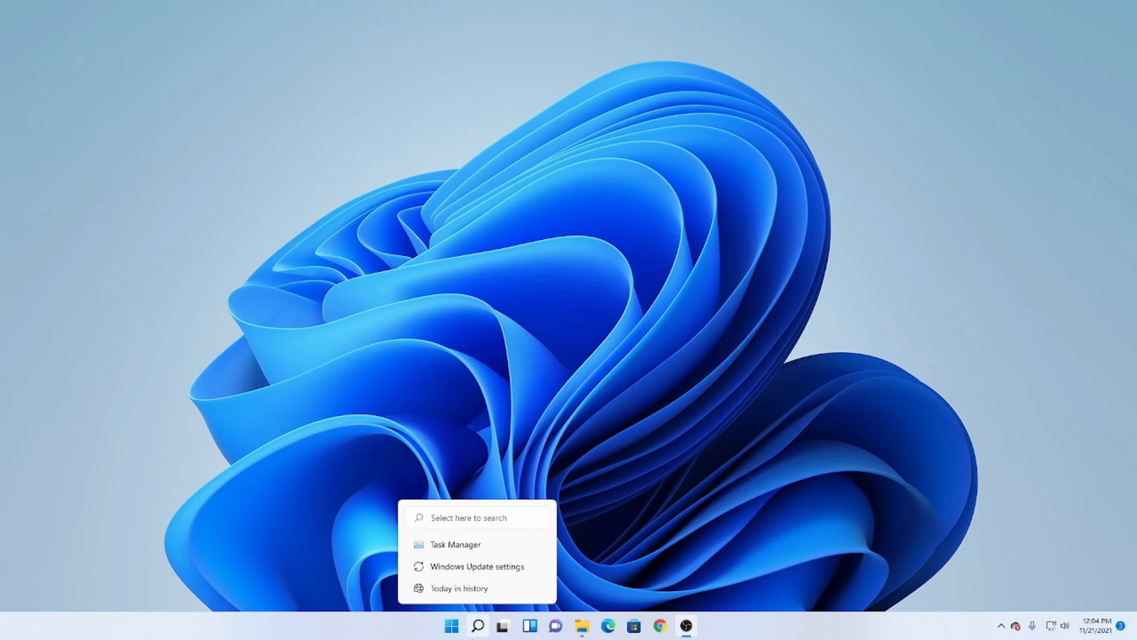
# Search 'tas' in Windows Search and launch Task Manager from the results.
pyautogui.write('tas')
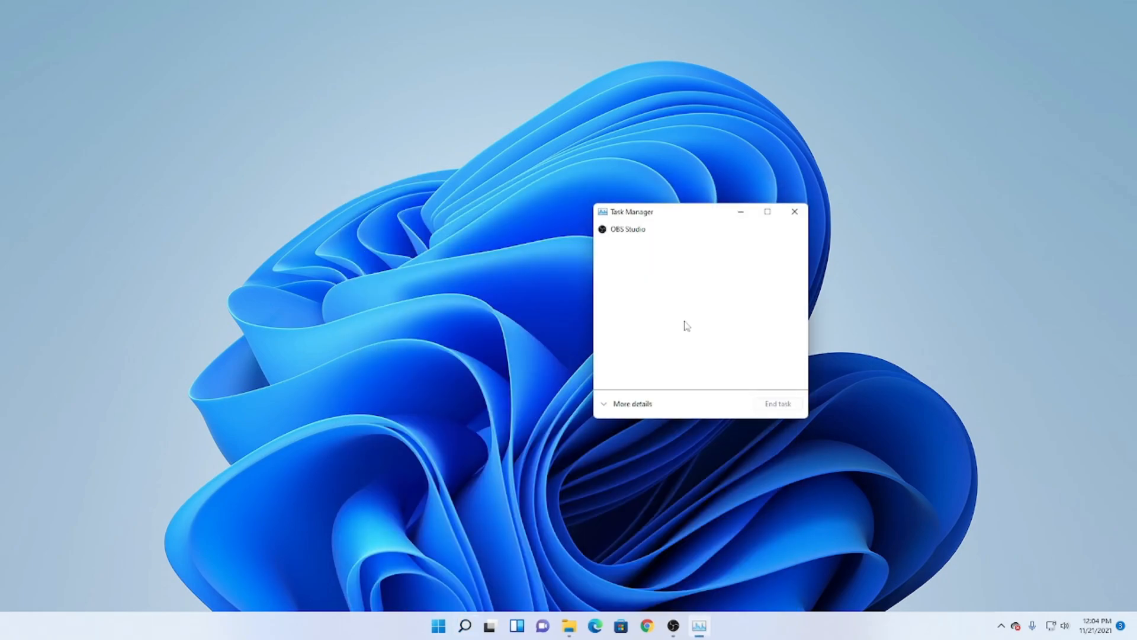
# Expand Task Manager to More details and show the Performance page with CPU readings.
pyautogui.click(631, 403)
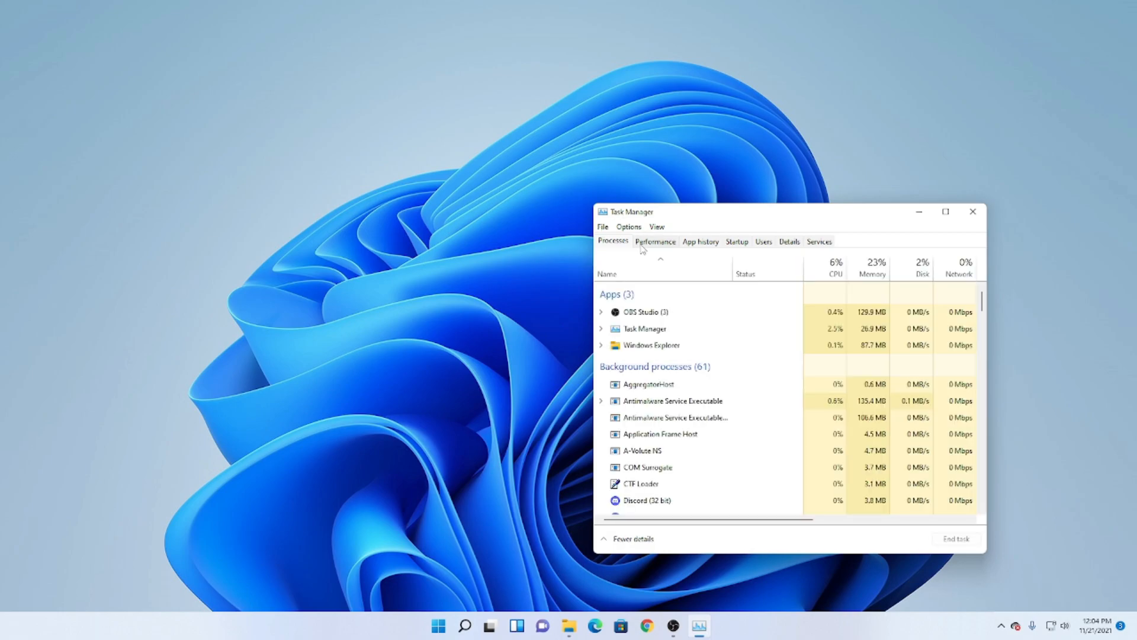
pyautogui.click(655, 240)
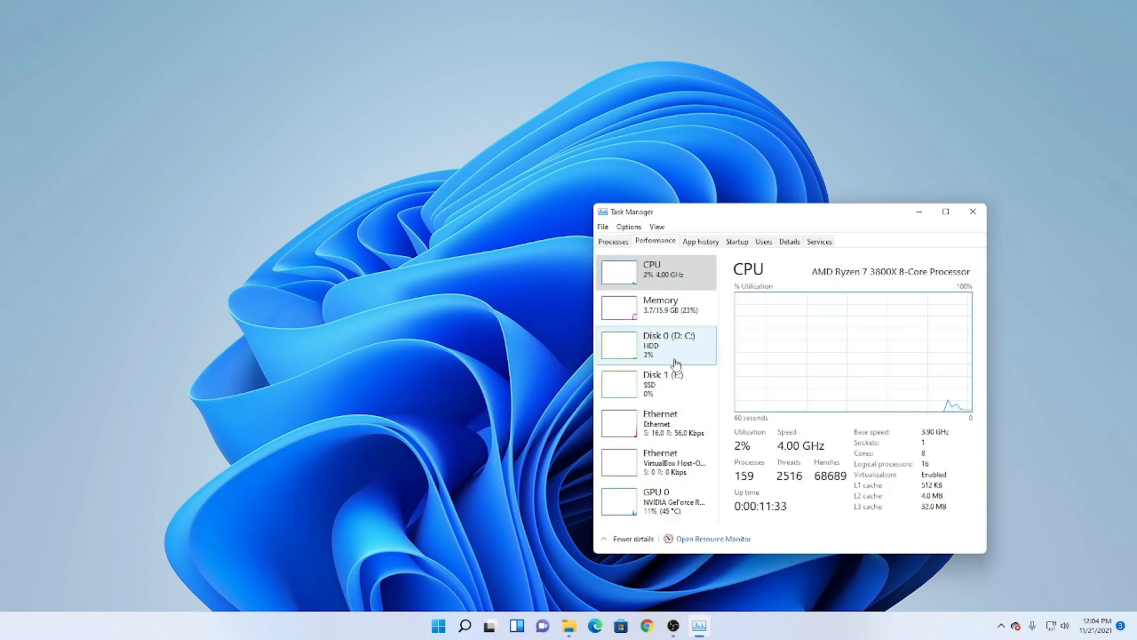
pyautogui.moveTo(673, 505)
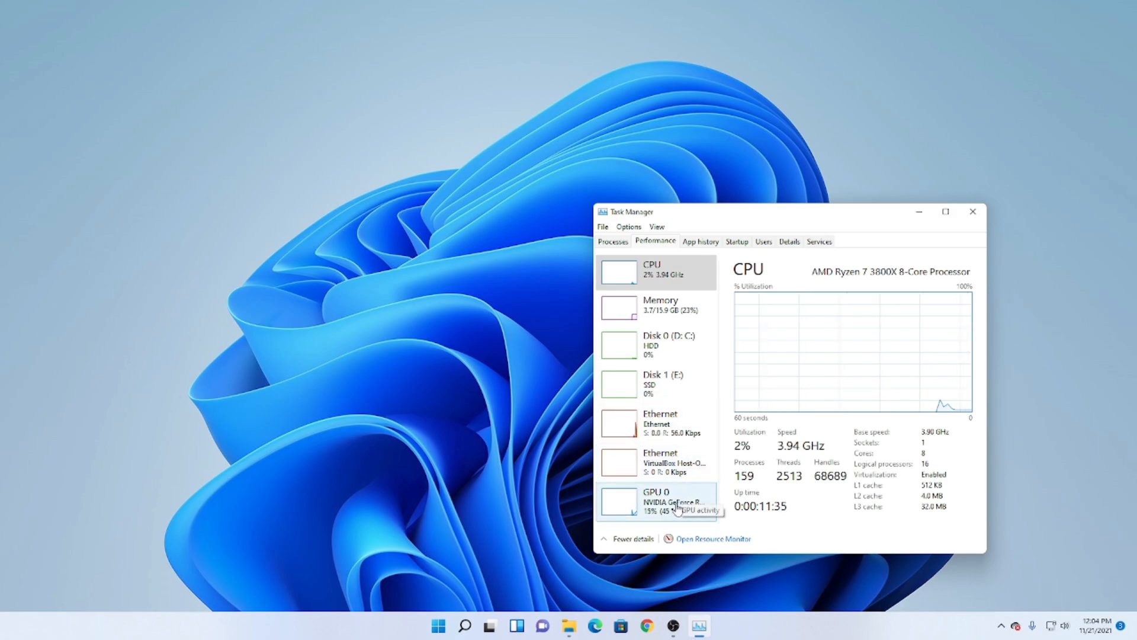
# Show the GPU 0 page and bring its utilization and 45 °C temperature into view.
pyautogui.click(655, 500)
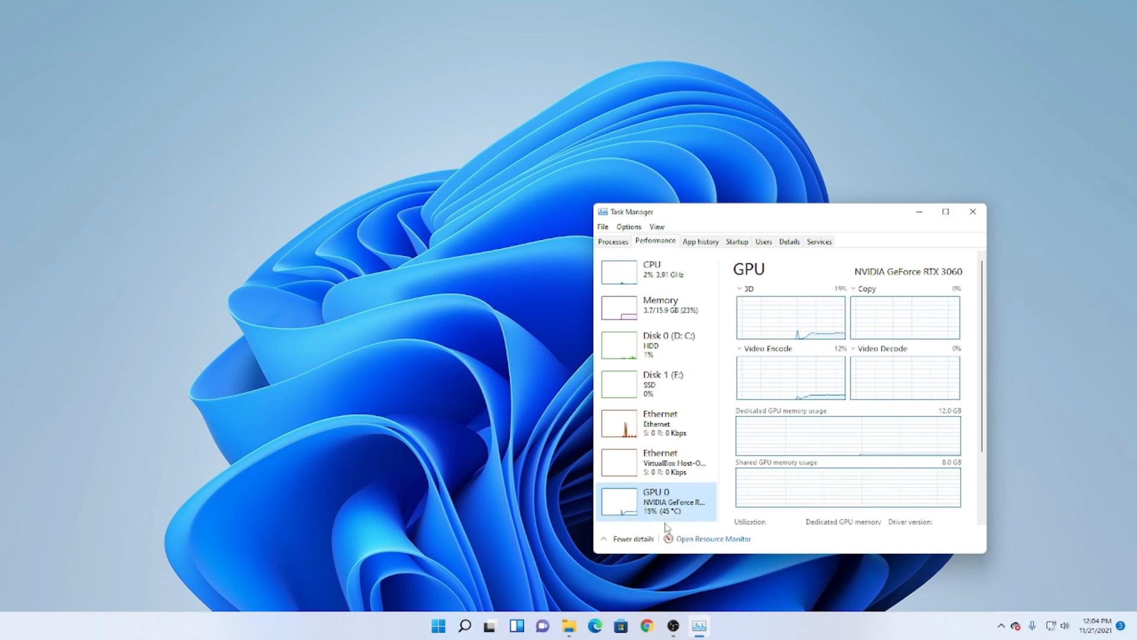
pyautogui.moveTo(683, 455)
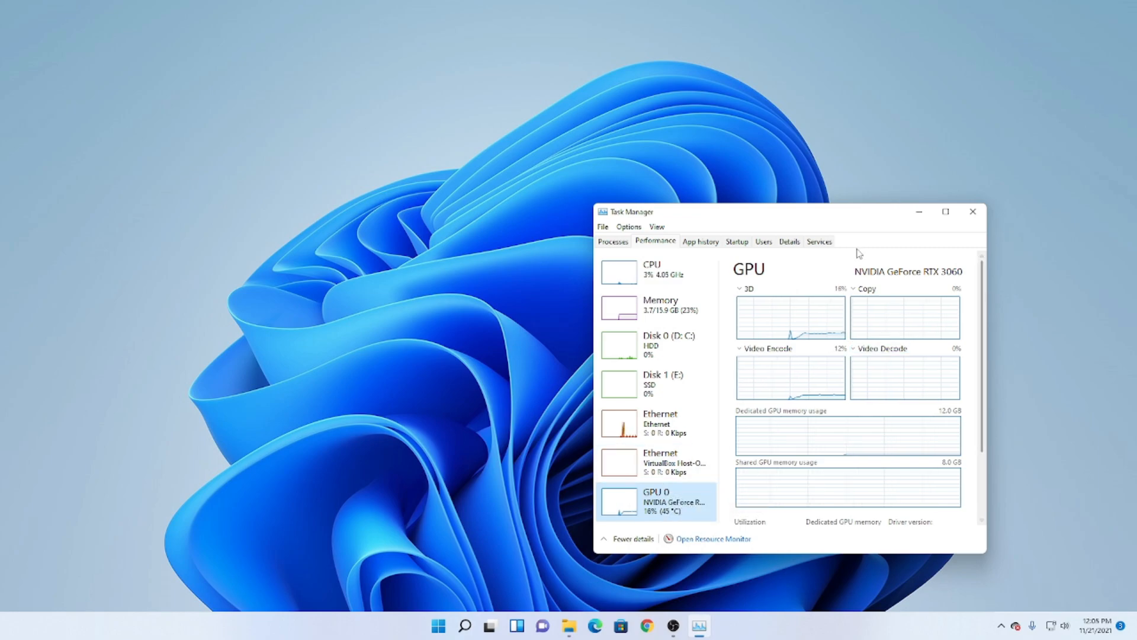
pyautogui.moveTo(953, 320)
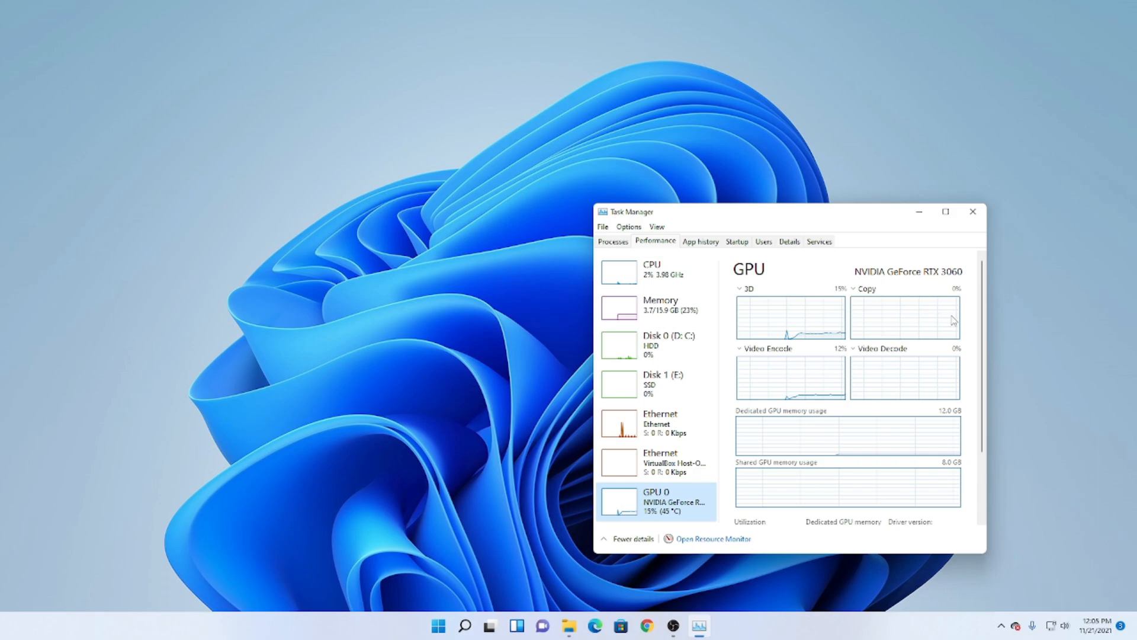
pyautogui.scroll(-3)
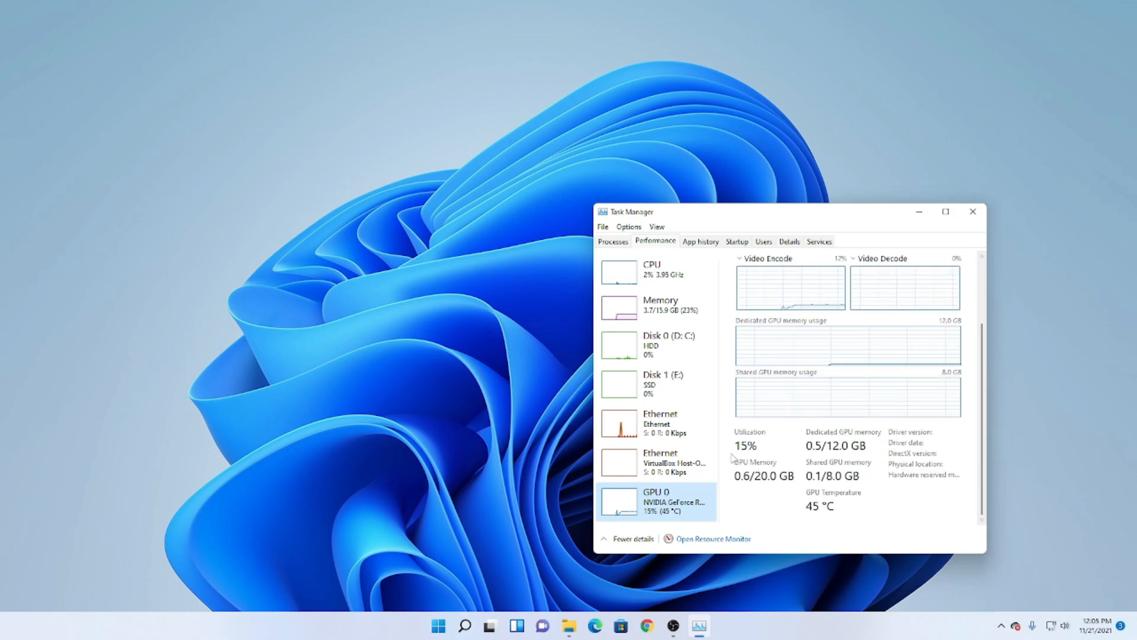